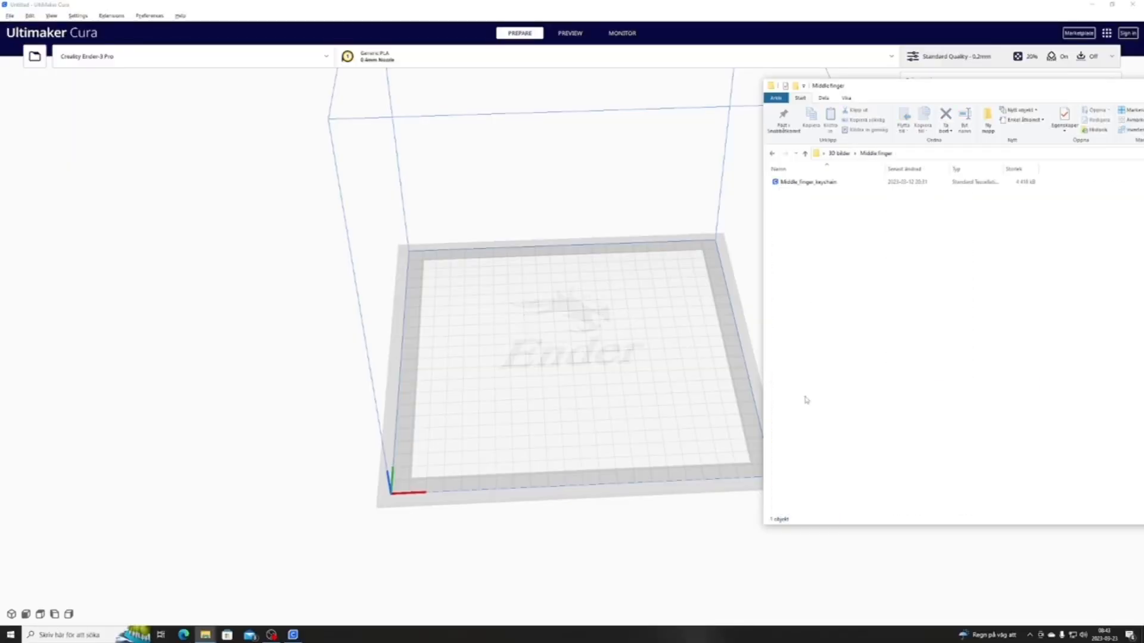
- Load the Middle_finger_keychain model onto the Creality Ender-3 Pro build plate
{"action": "left_click", "coordinate": [808, 182]}
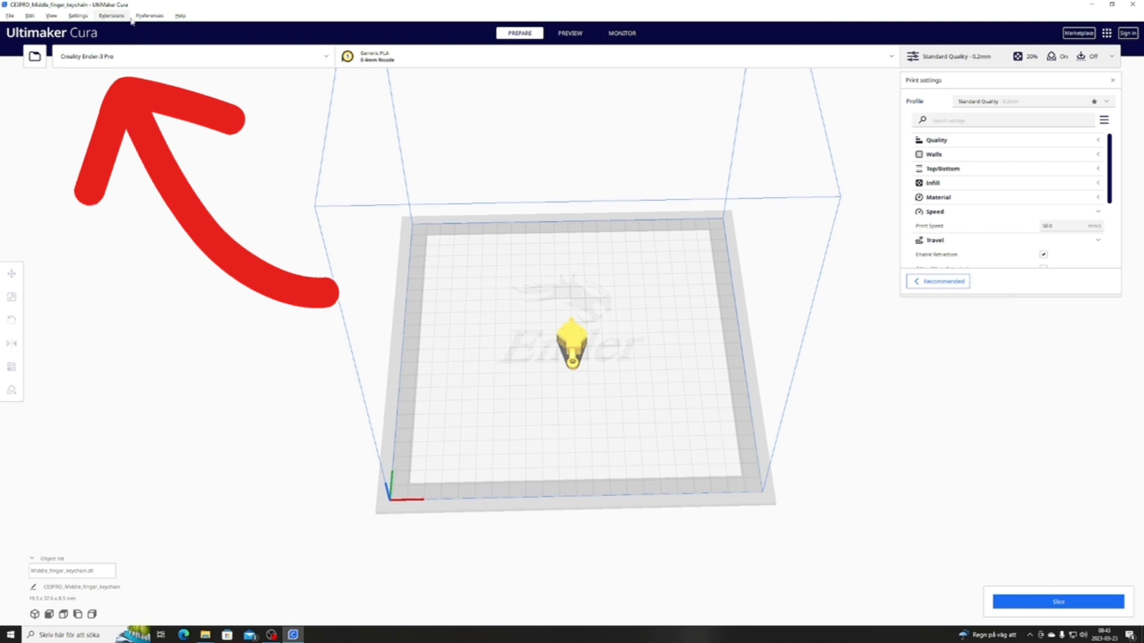
- Add a Time Lapse script from Extensions > Post Processing > Modify G-Code
{"action": "left_click", "coordinate": [111, 15]}
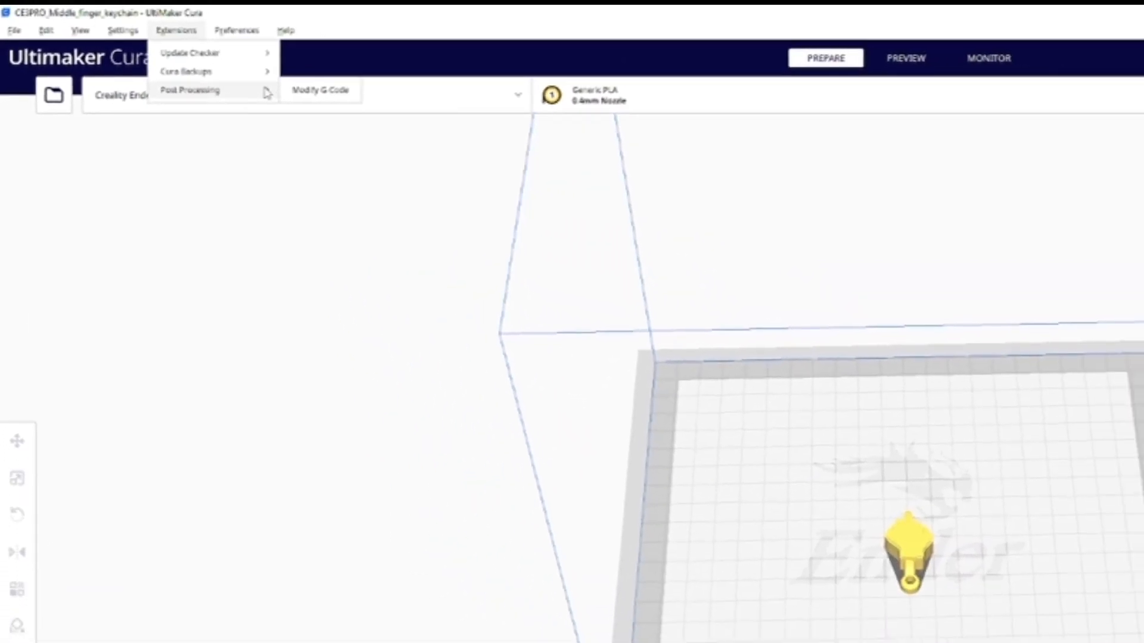
{"action": "left_click", "coordinate": [319, 90]}
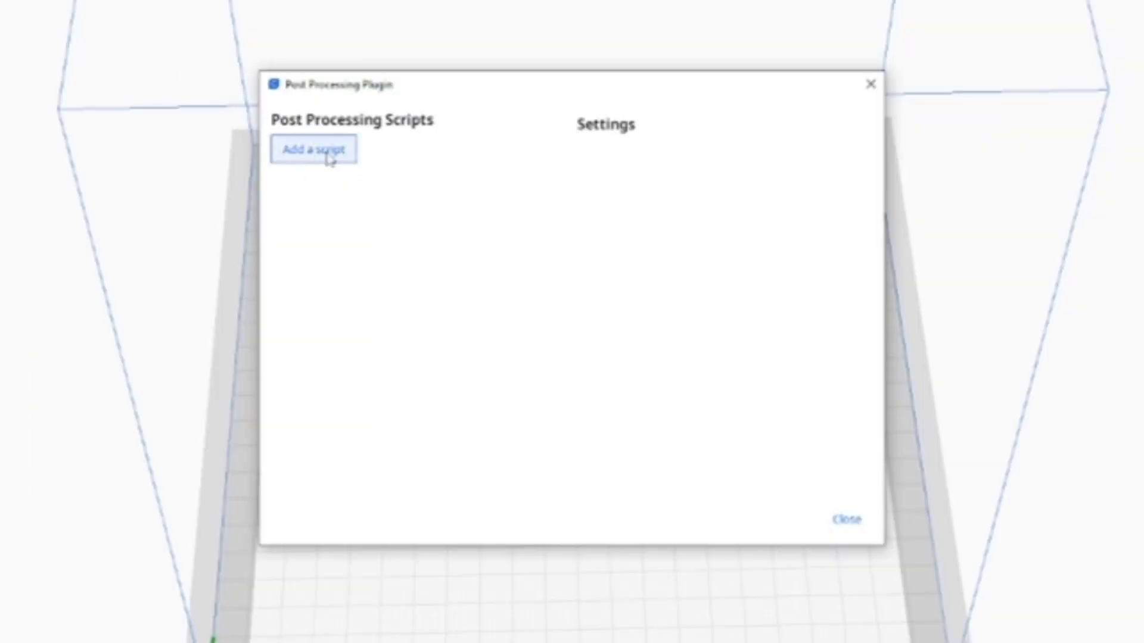
{"action": "left_click", "coordinate": [313, 150]}
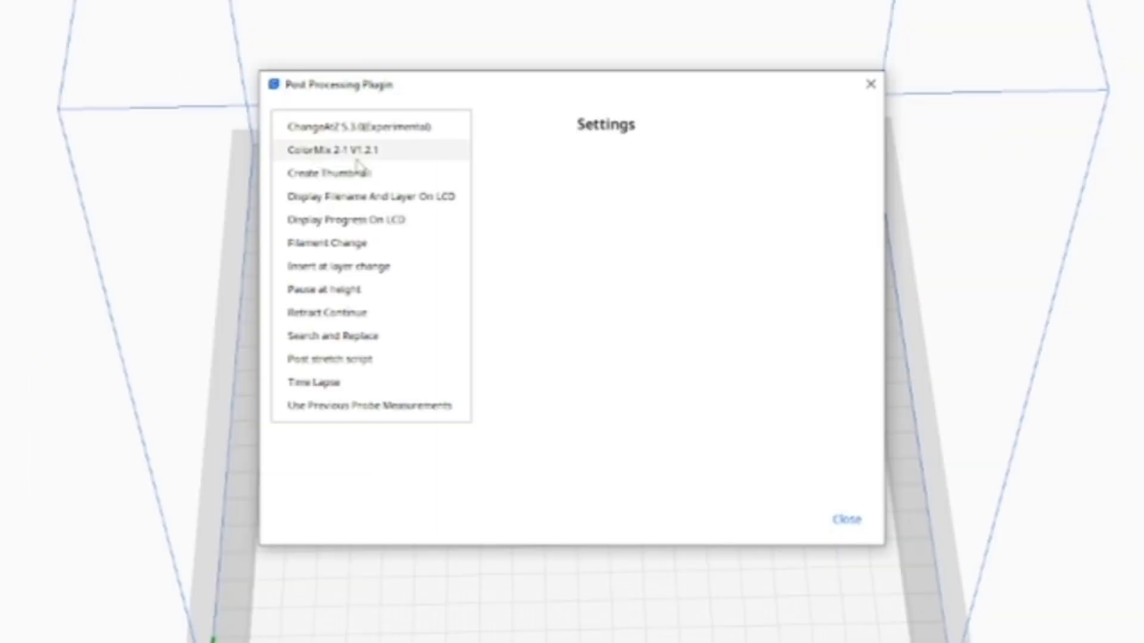
{"action": "left_click", "coordinate": [314, 381]}
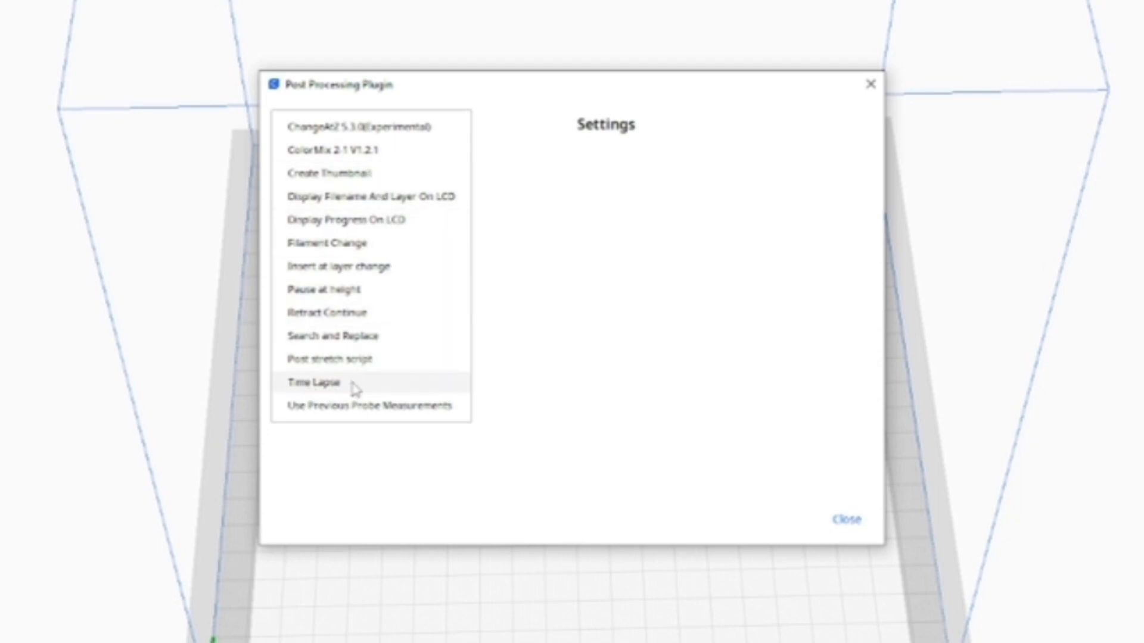
{"action": "left_click", "coordinate": [312, 383]}
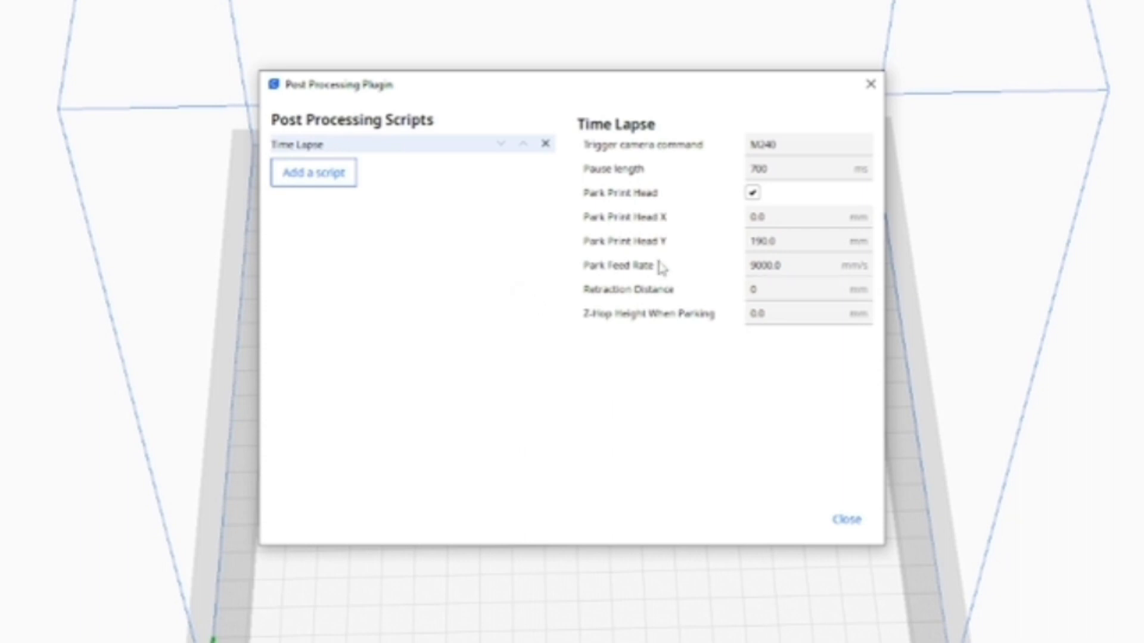
- Set Time Lapse pause to 500 ms, park X 203 mm, retraction 6 mm, then close
{"action": "left_click", "coordinate": [753, 192]}
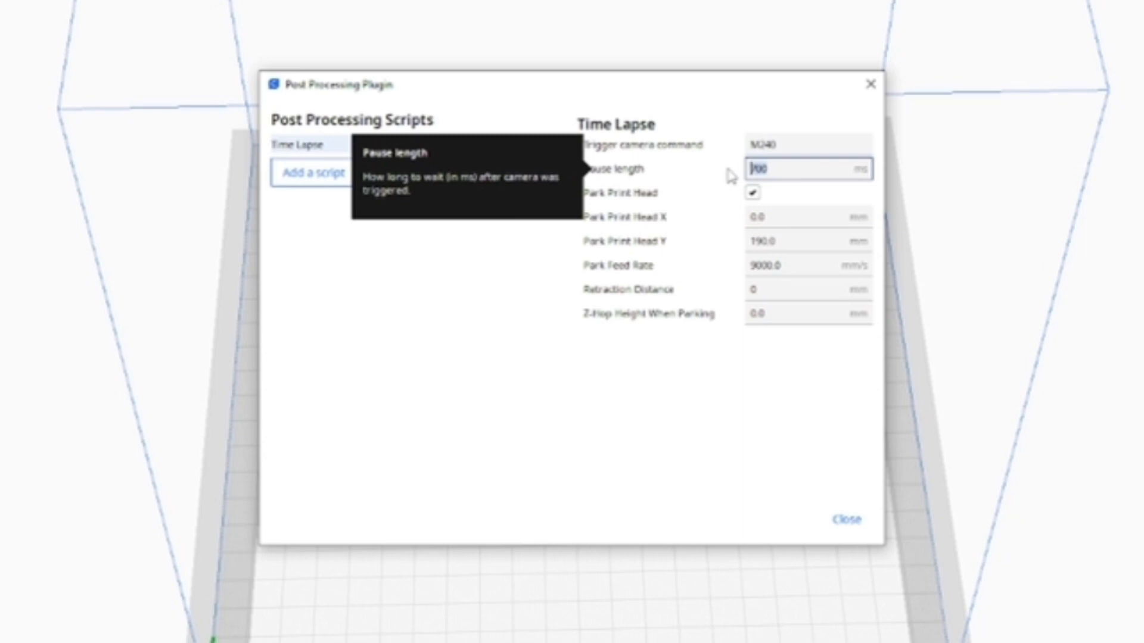
{"action": "type", "text": "500"}
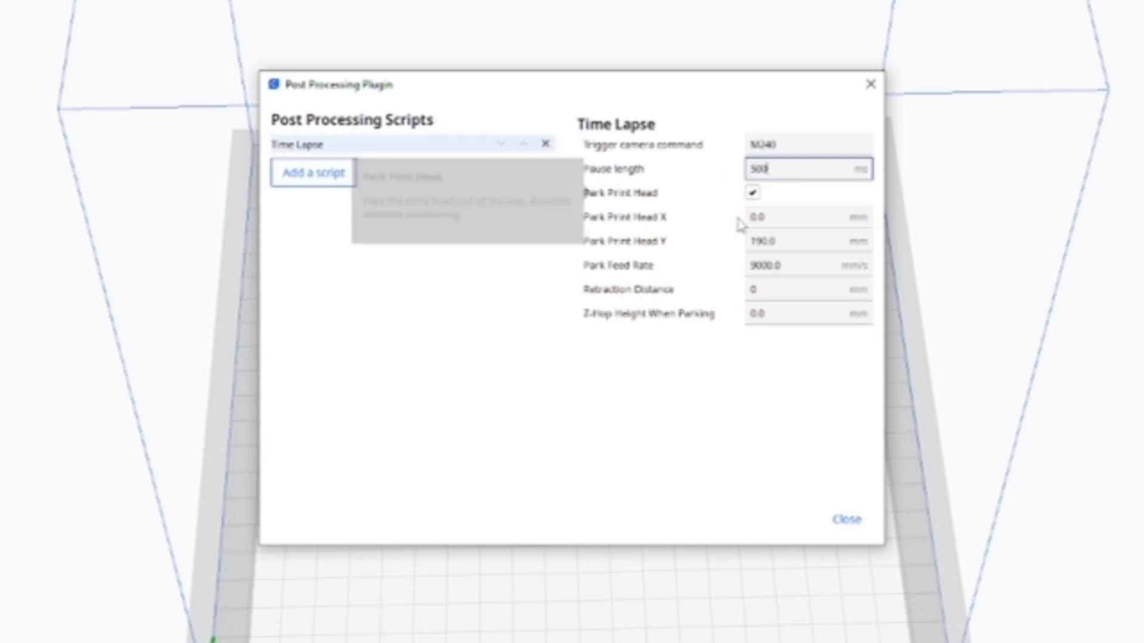
{"action": "left_click", "coordinate": [807, 217]}
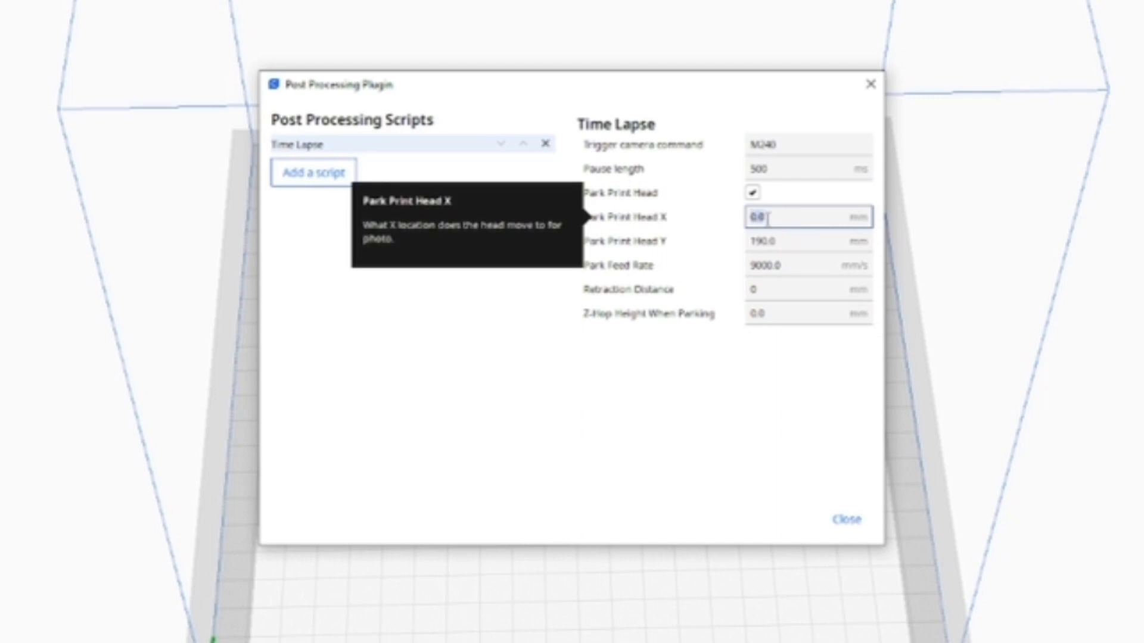
{"action": "type", "text": "203"}
{"action": "left_click", "coordinate": [809, 289]}
{"action": "type", "text": "6"}
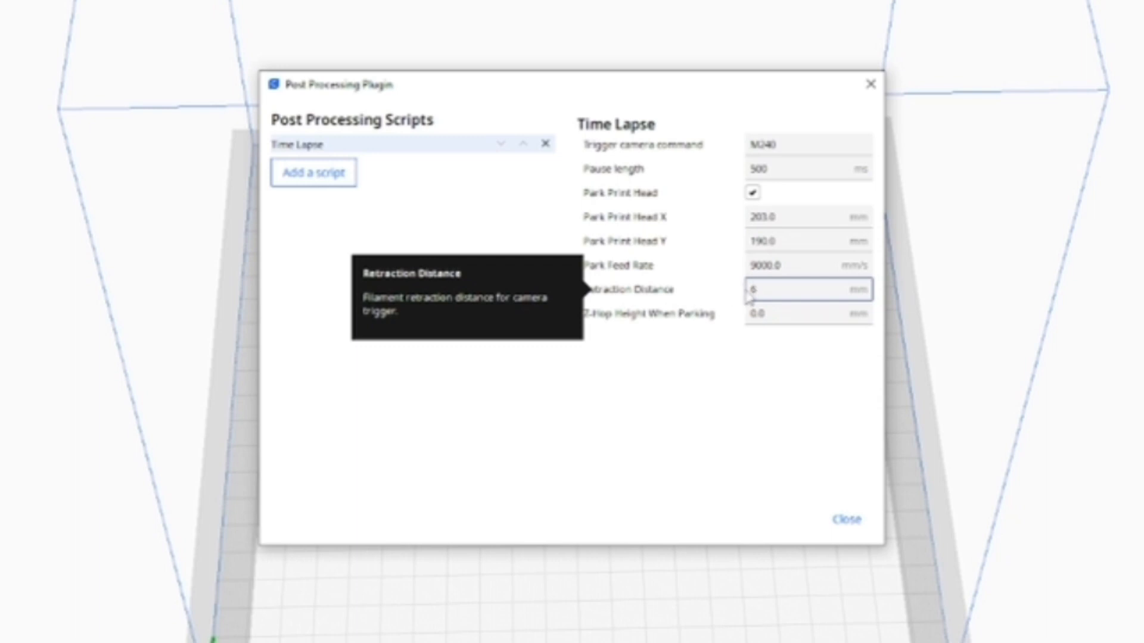
{"action": "mouse_move", "coordinate": [693, 296]}
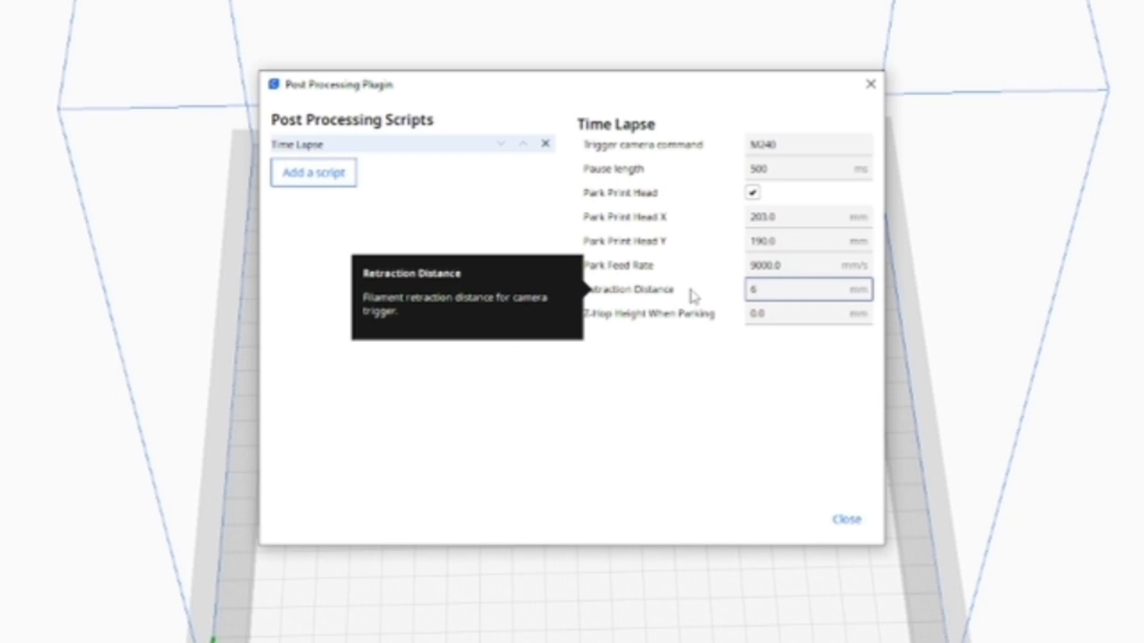
{"action": "mouse_move", "coordinate": [694, 399]}
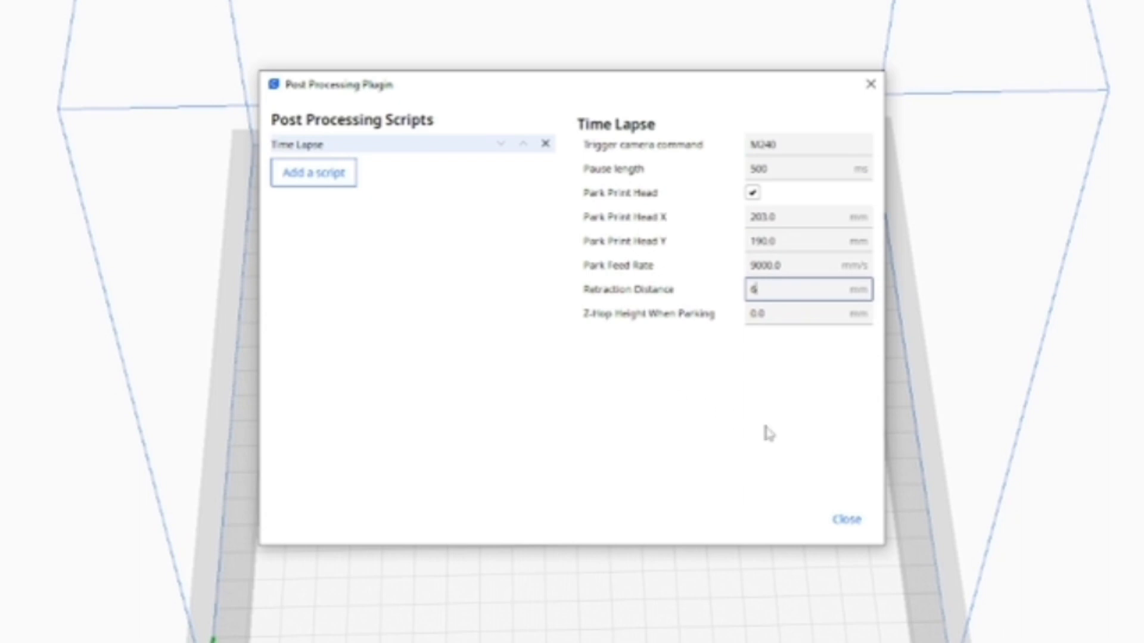
{"action": "left_click", "coordinate": [846, 519]}
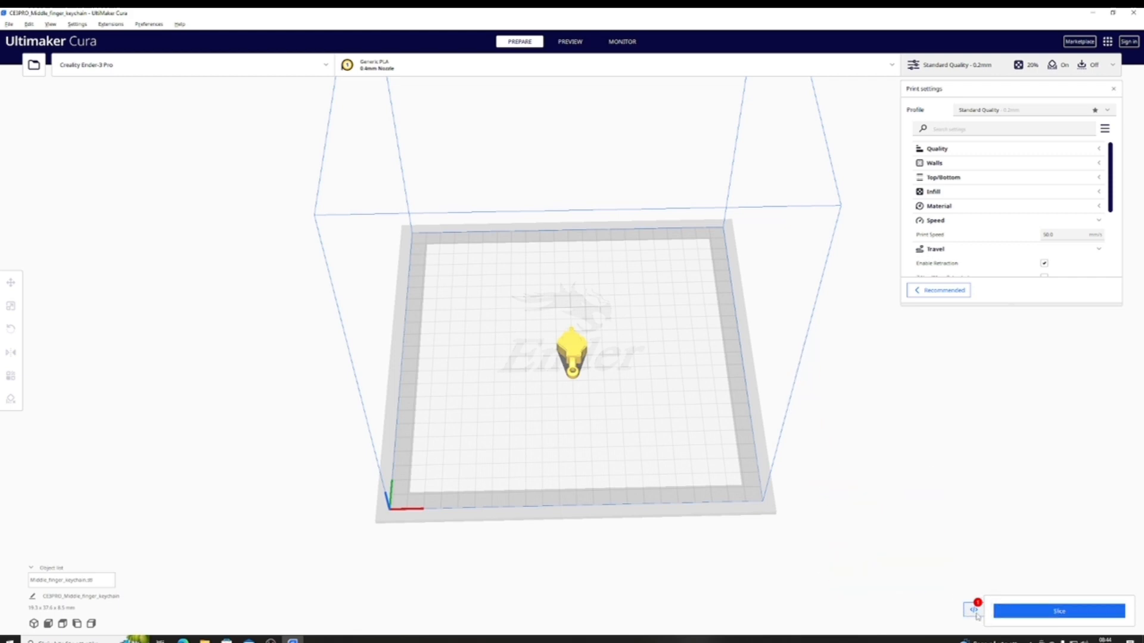
- Recheck the scripts, slice the keychain (22 min, 2 g), then return to Prepare
{"action": "left_click", "coordinate": [974, 611]}
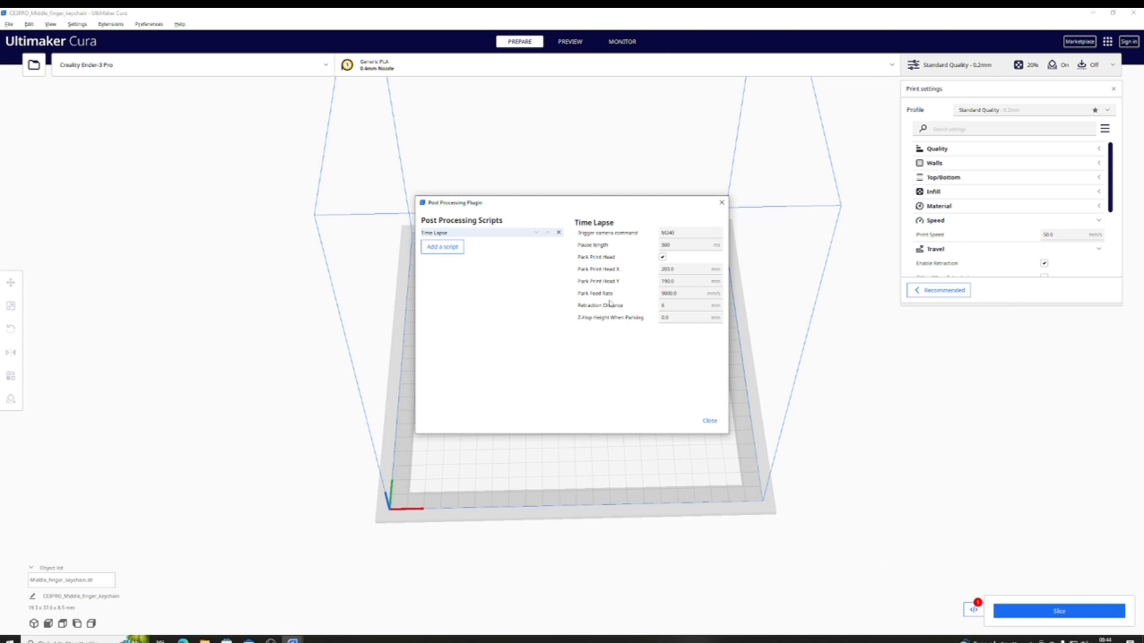
{"action": "left_click", "coordinate": [709, 420]}
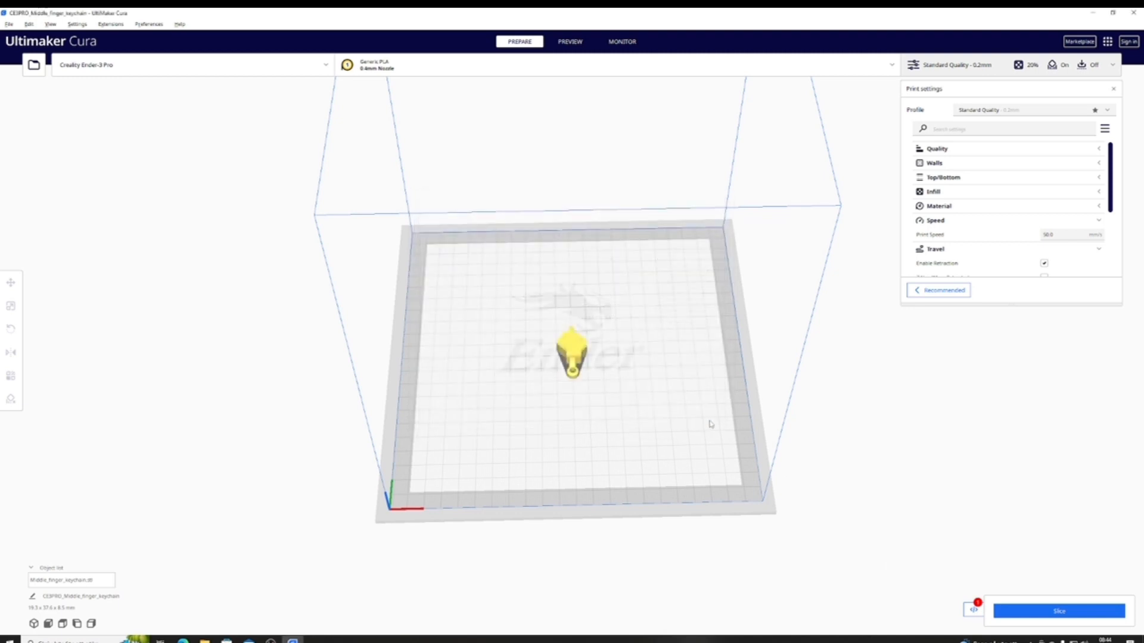
{"action": "mouse_move", "coordinate": [900, 565]}
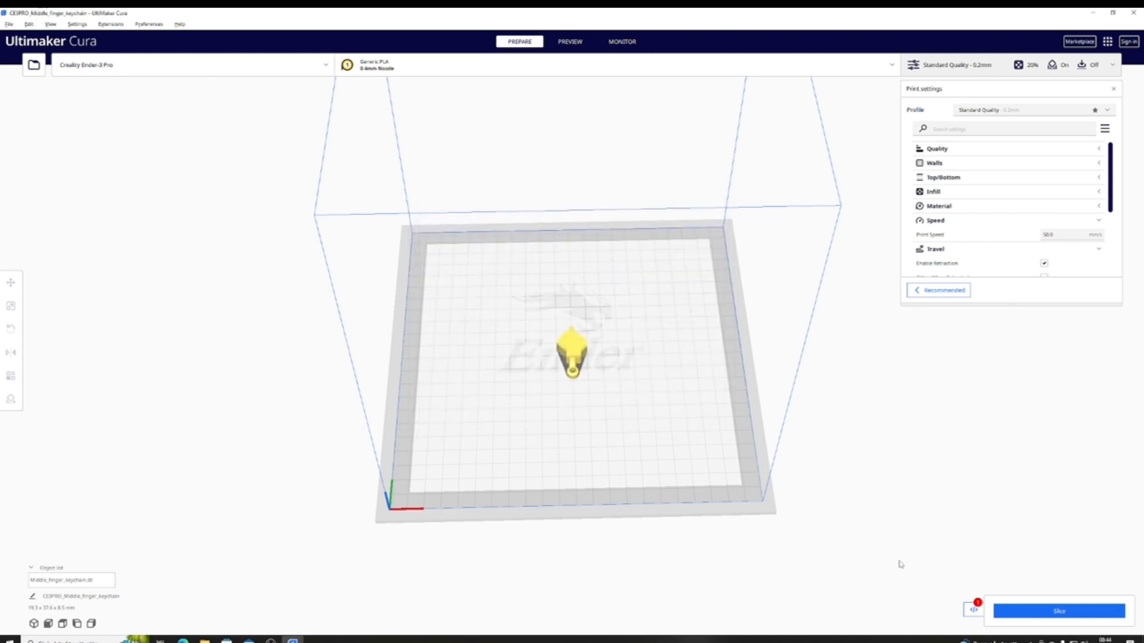
{"action": "mouse_move", "coordinate": [1058, 611]}
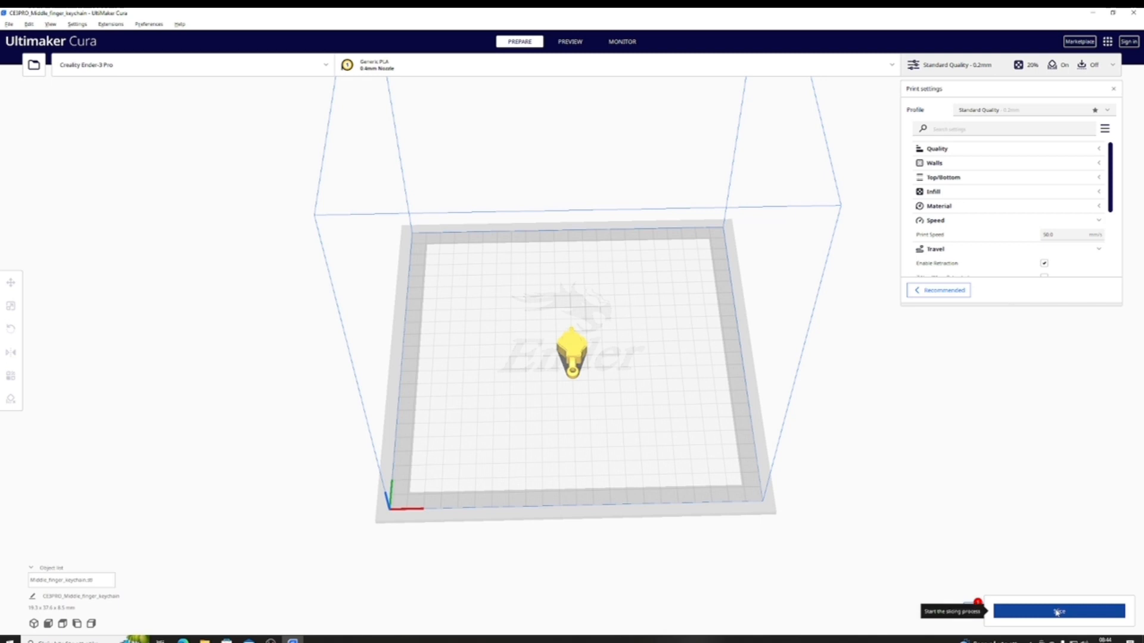
{"action": "left_click", "coordinate": [1057, 611]}
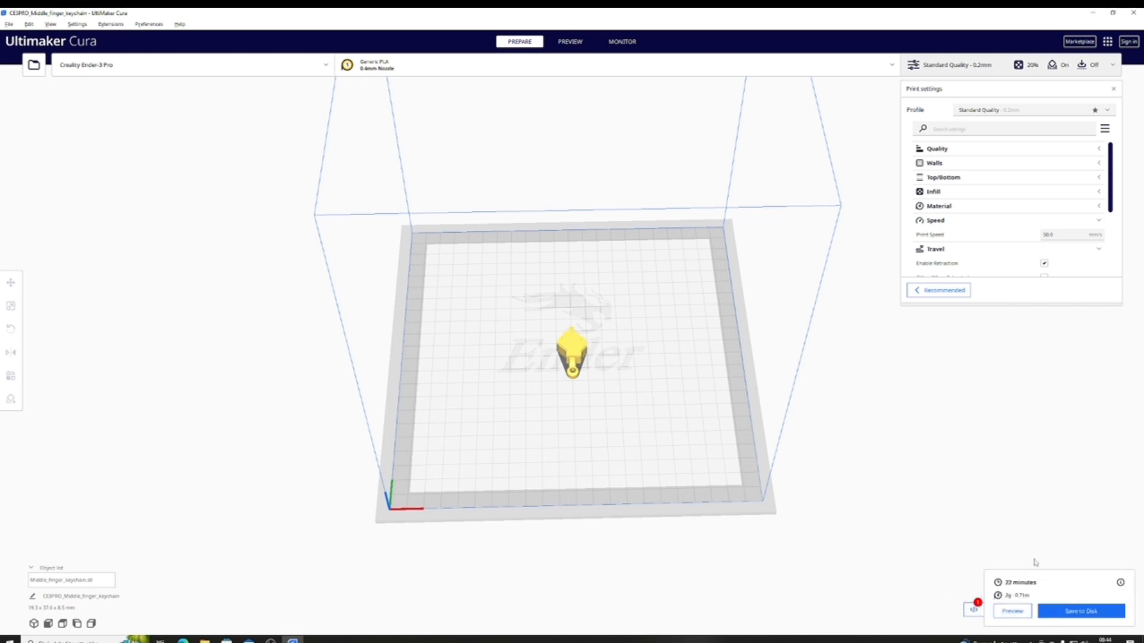
{"action": "left_click", "coordinate": [570, 41]}
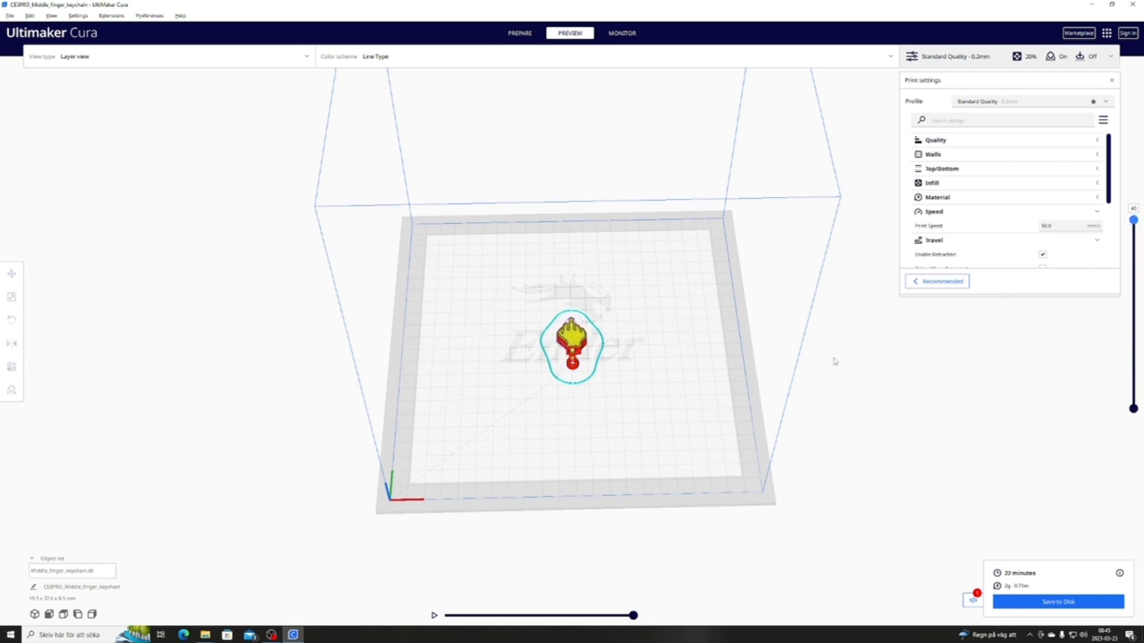
{"action": "left_click", "coordinate": [519, 33]}
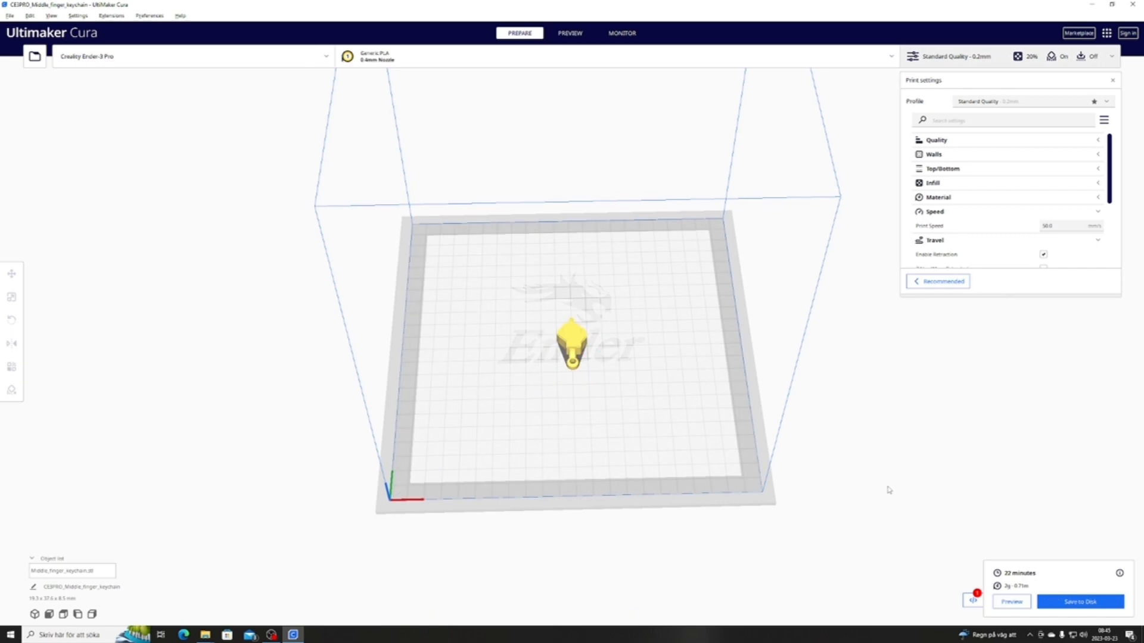
{"action": "mouse_move", "coordinate": [959, 579]}
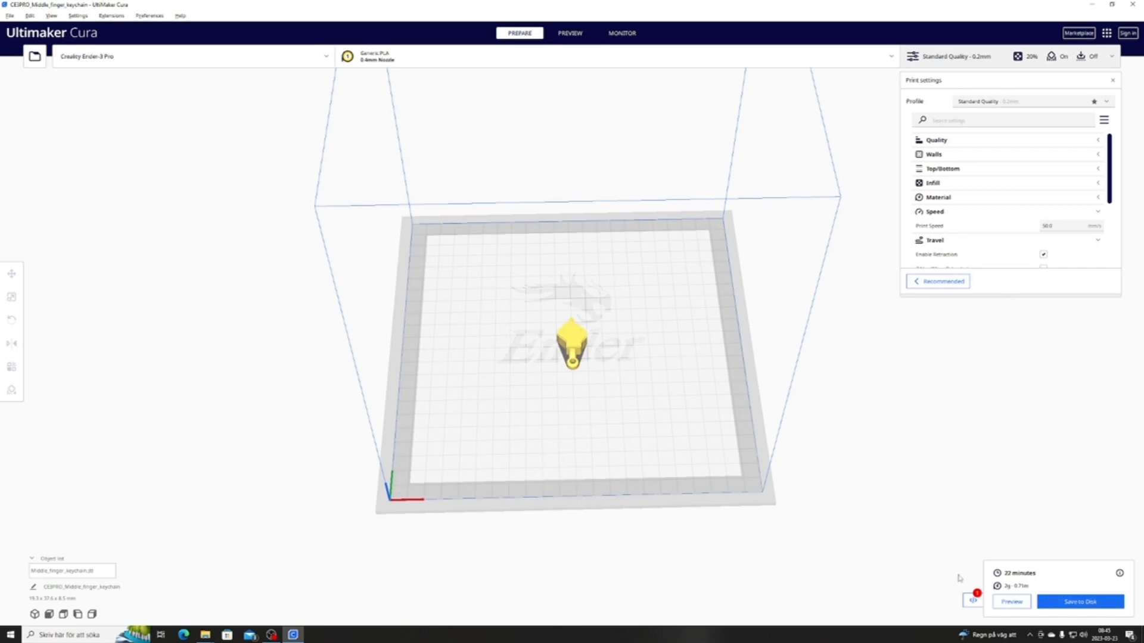
{"action": "mouse_move", "coordinate": [973, 601]}
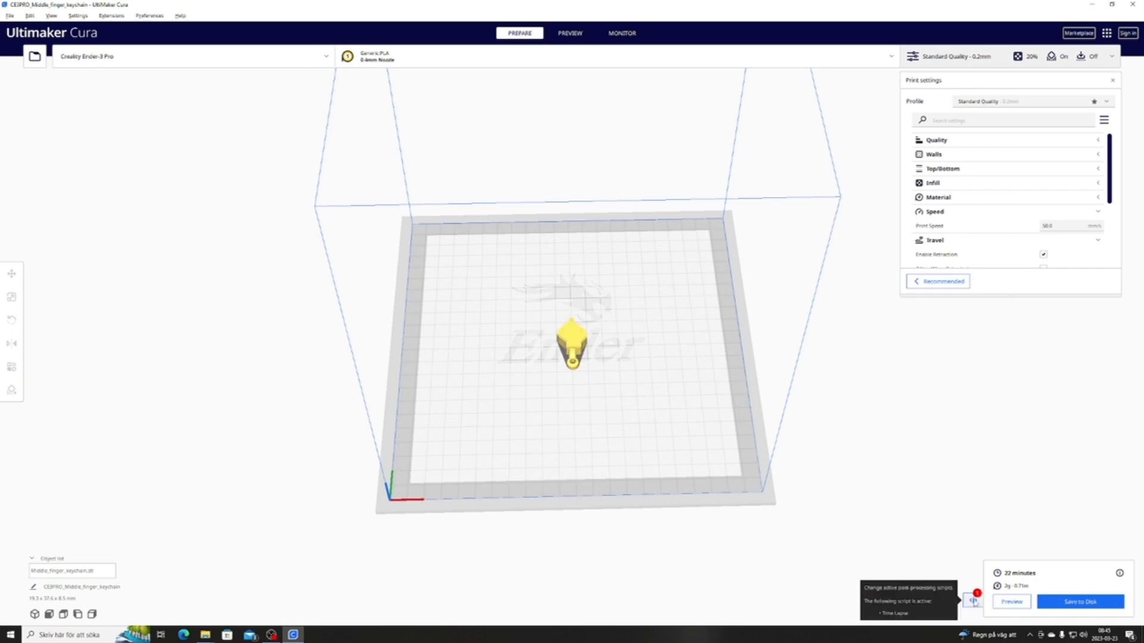
- Delete the Time Lapse script from the active post-processing scripts list
{"action": "left_click", "coordinate": [973, 600]}
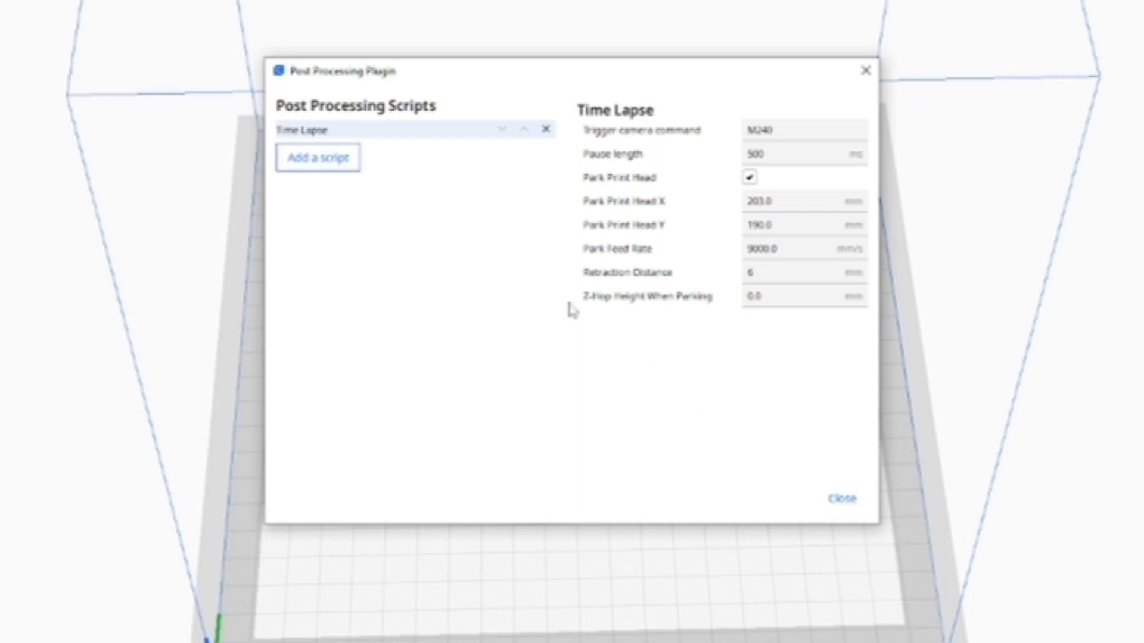
{"action": "mouse_move", "coordinate": [531, 146]}
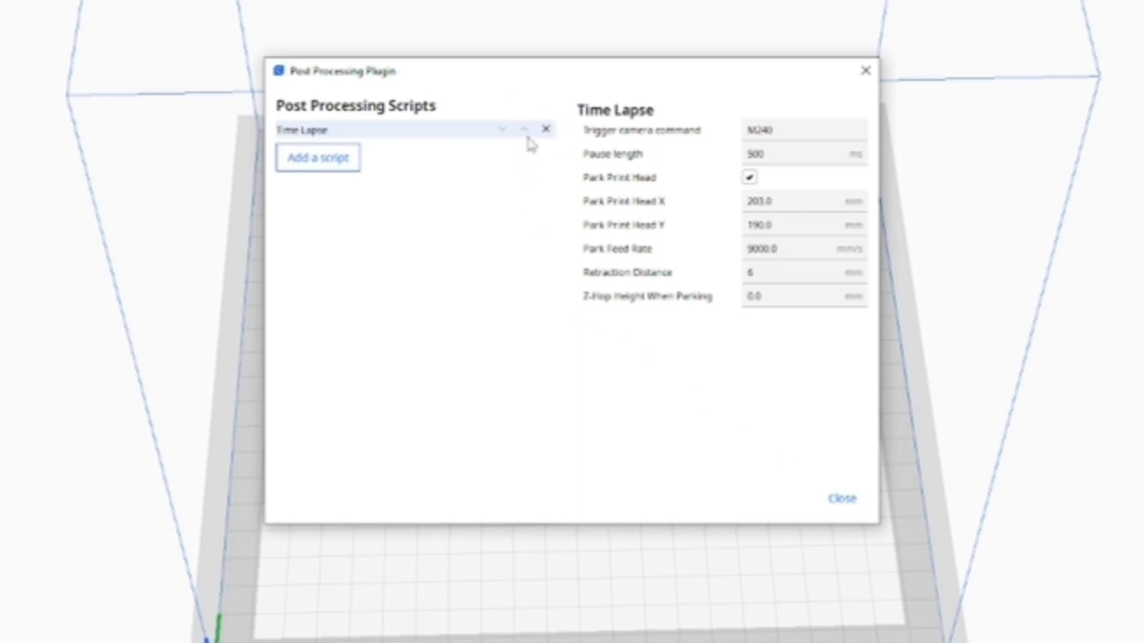
{"action": "mouse_move", "coordinate": [553, 138]}
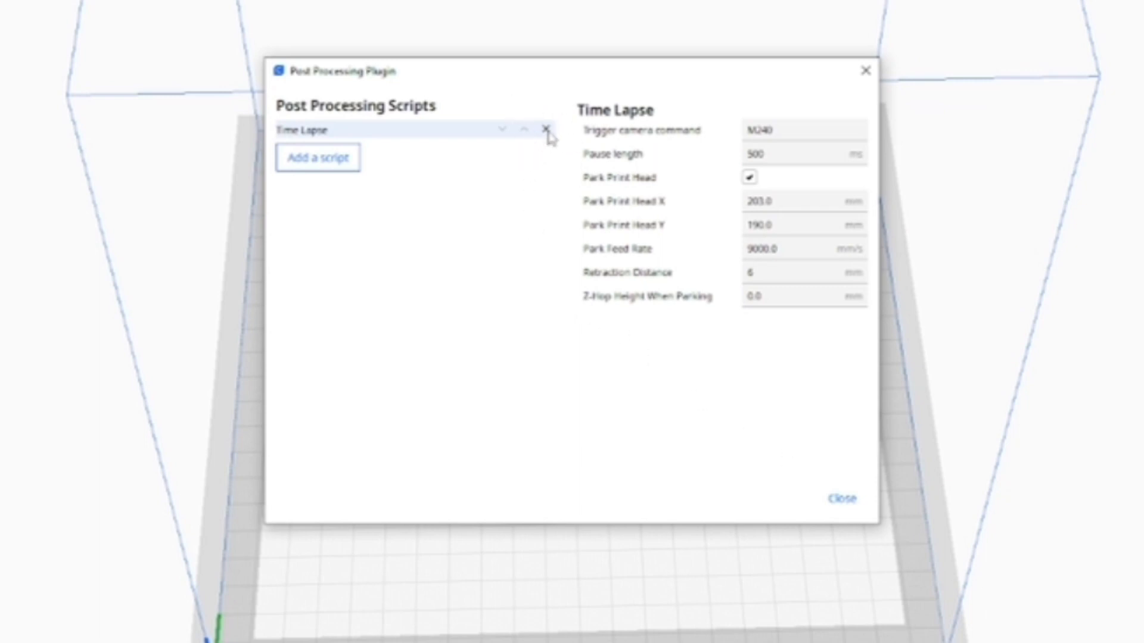
{"action": "left_click", "coordinate": [546, 130]}
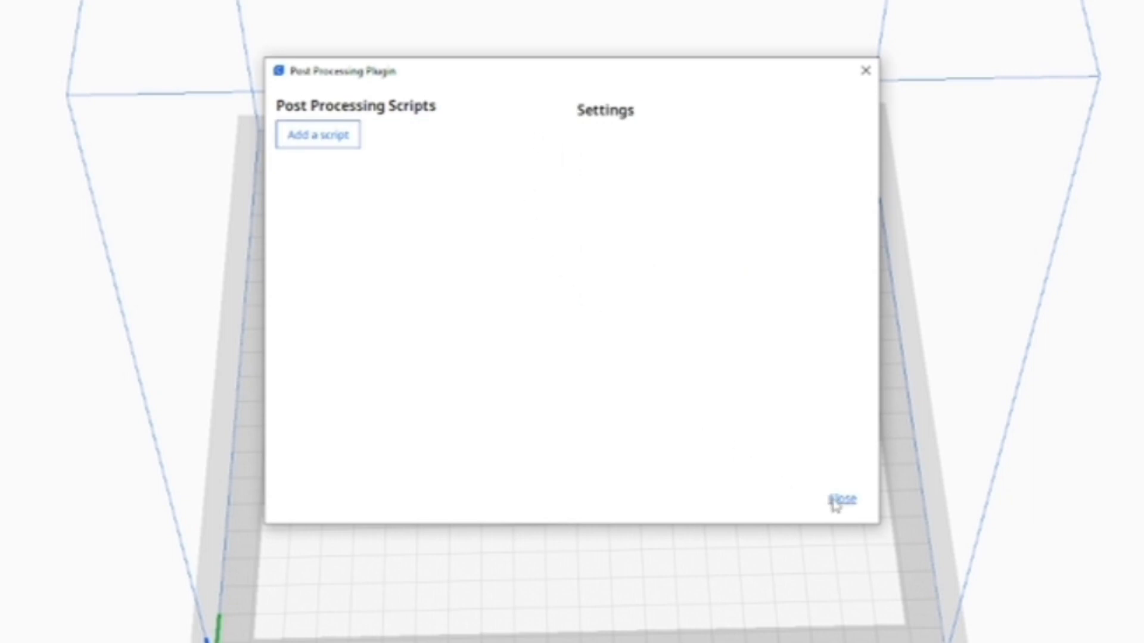
{"action": "left_click", "coordinate": [843, 499]}
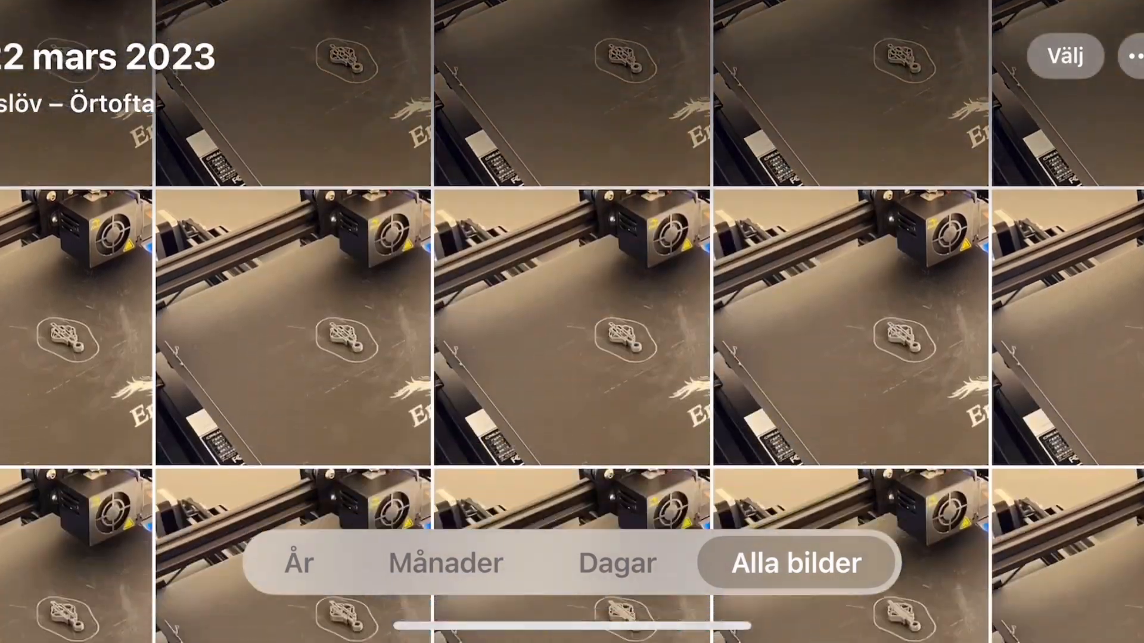
- Scroll through the time-lapse printer shots in All Photos
{"action": "scroll", "scroll_direction": "down", "scroll_amount": 3}
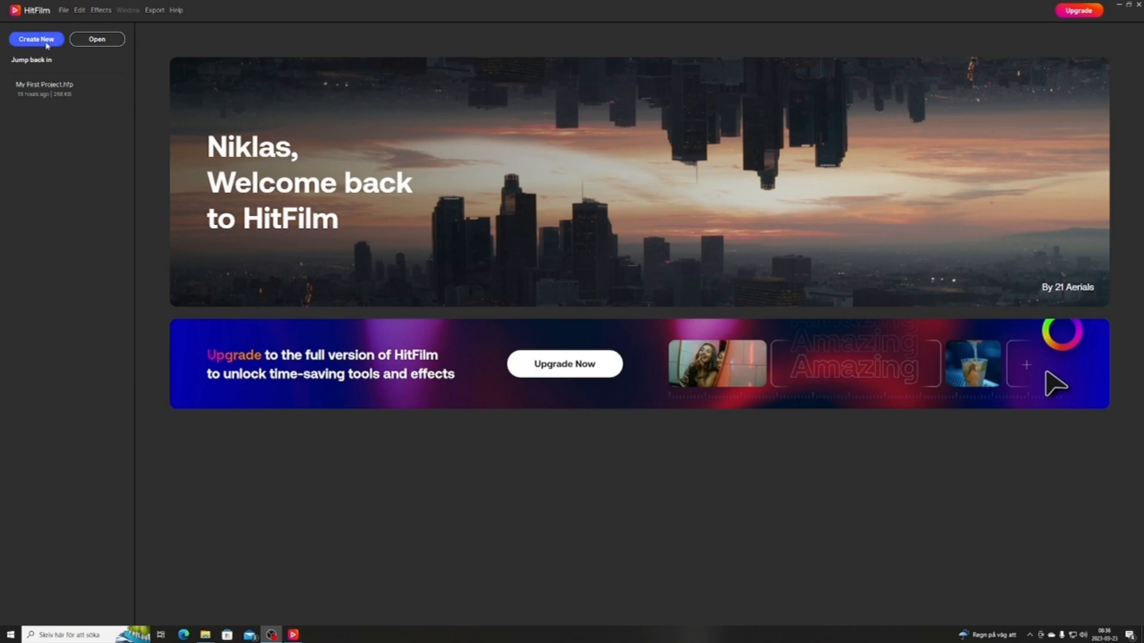
- Create a new untitled HitFilm project from the welcome screen
{"action": "left_click", "coordinate": [36, 39]}
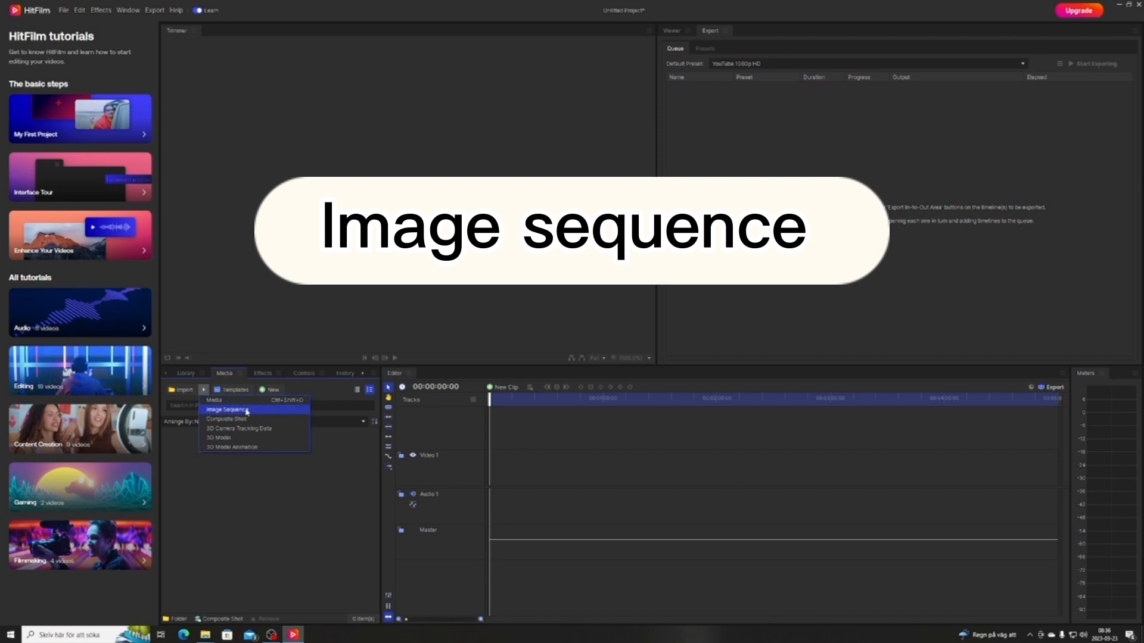
- Import photos IMG_1851–IMG_1894 from the TimeLaps folder as one image sequence
{"action": "left_click", "coordinate": [228, 409]}
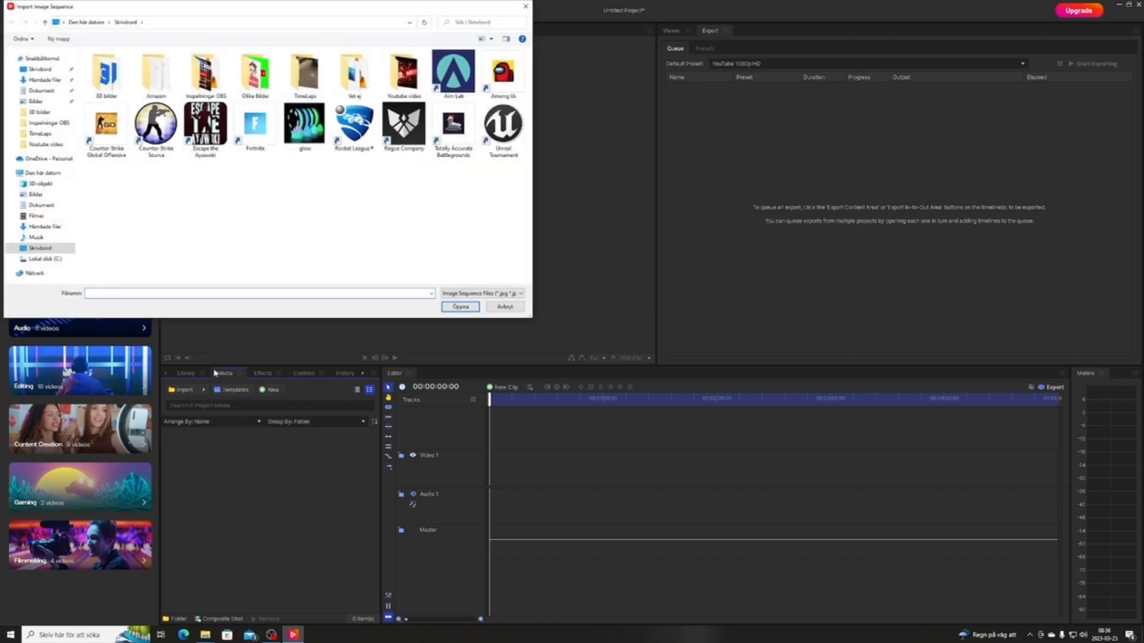
{"action": "left_click", "coordinate": [305, 73]}
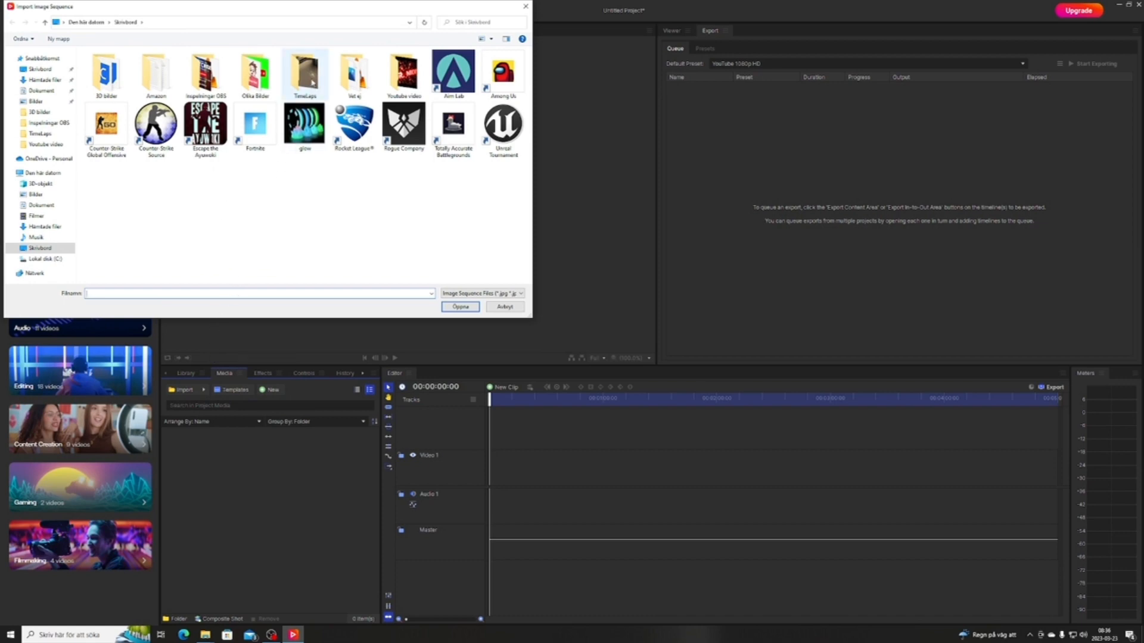
{"action": "double_click", "coordinate": [305, 69]}
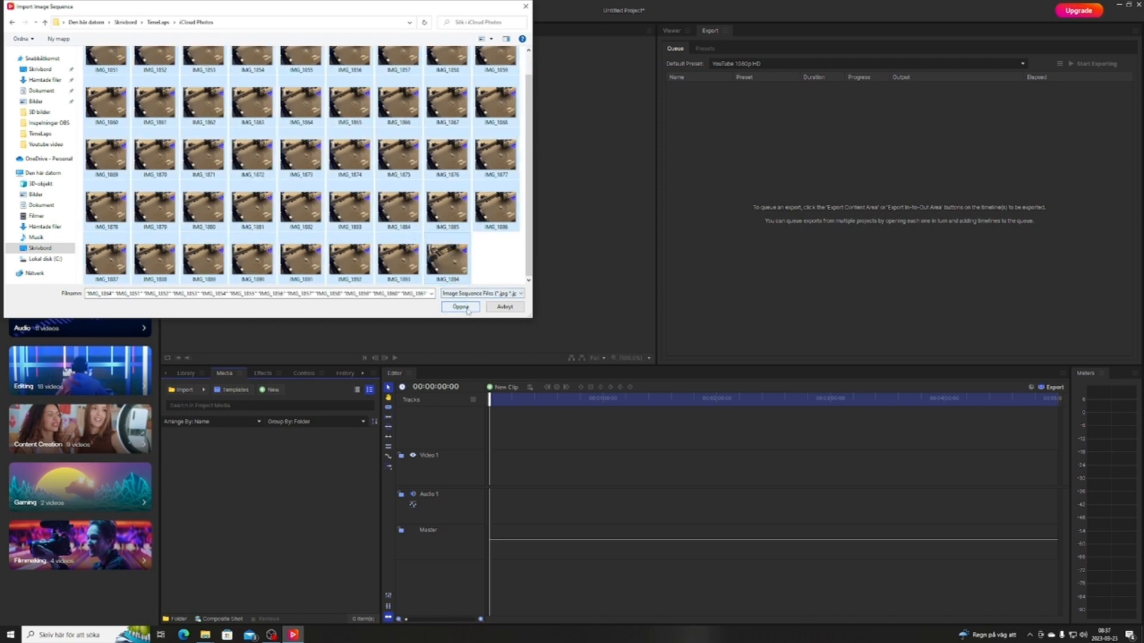
{"action": "left_click", "coordinate": [459, 307]}
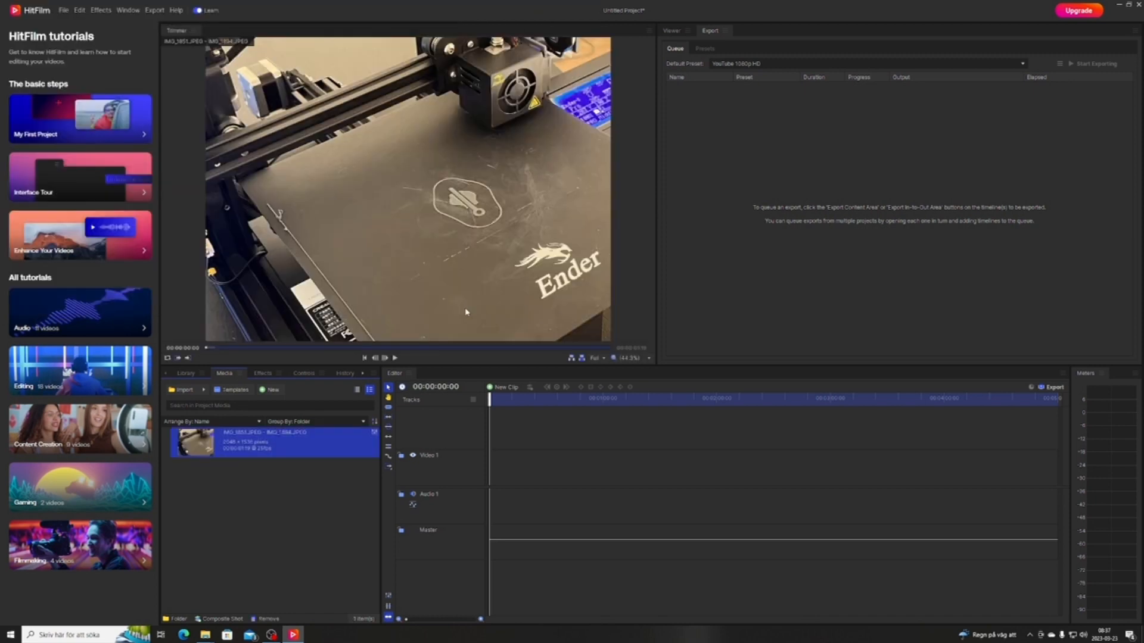
- Place the image sequence on a second video track and show the export options
{"action": "left_click", "coordinate": [385, 358]}
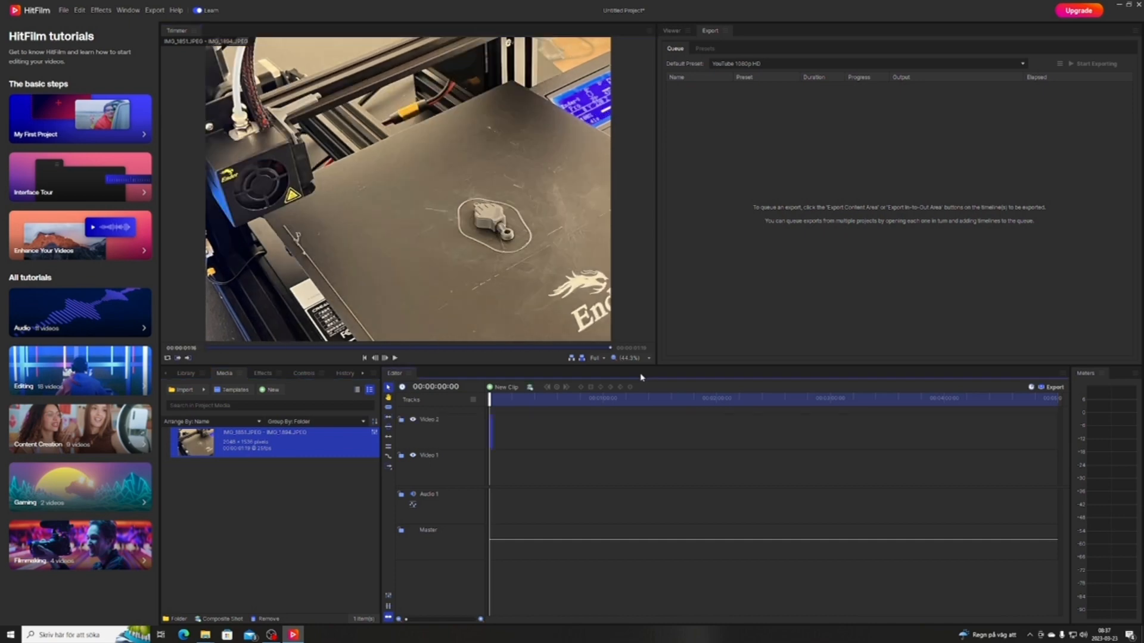
{"action": "mouse_move", "coordinate": [1020, 381]}
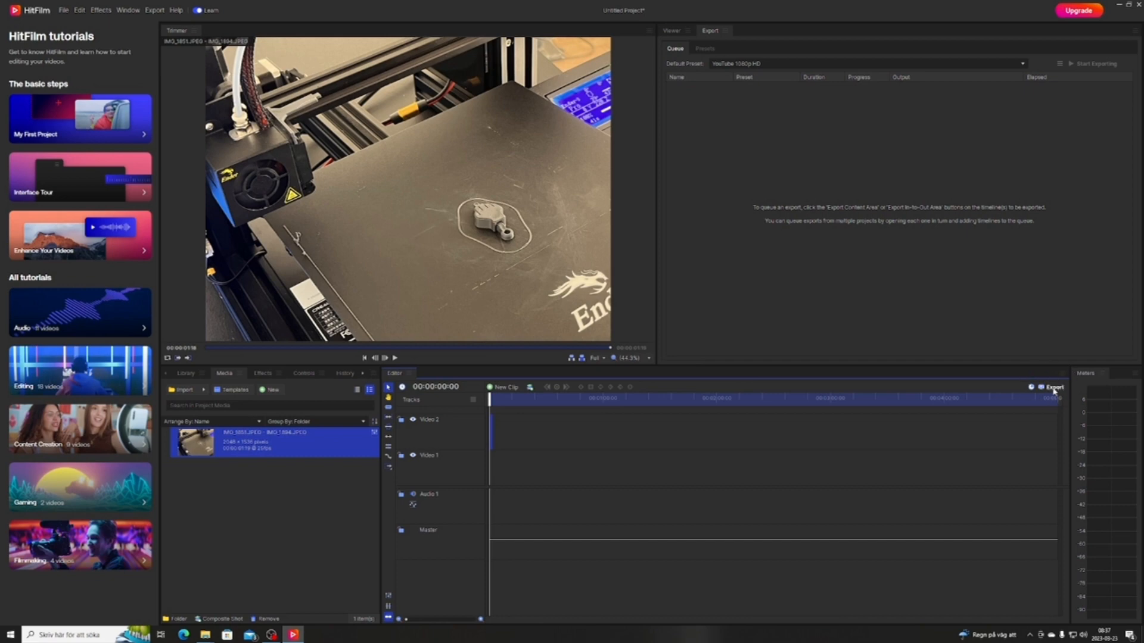
{"action": "left_click", "coordinate": [1053, 387]}
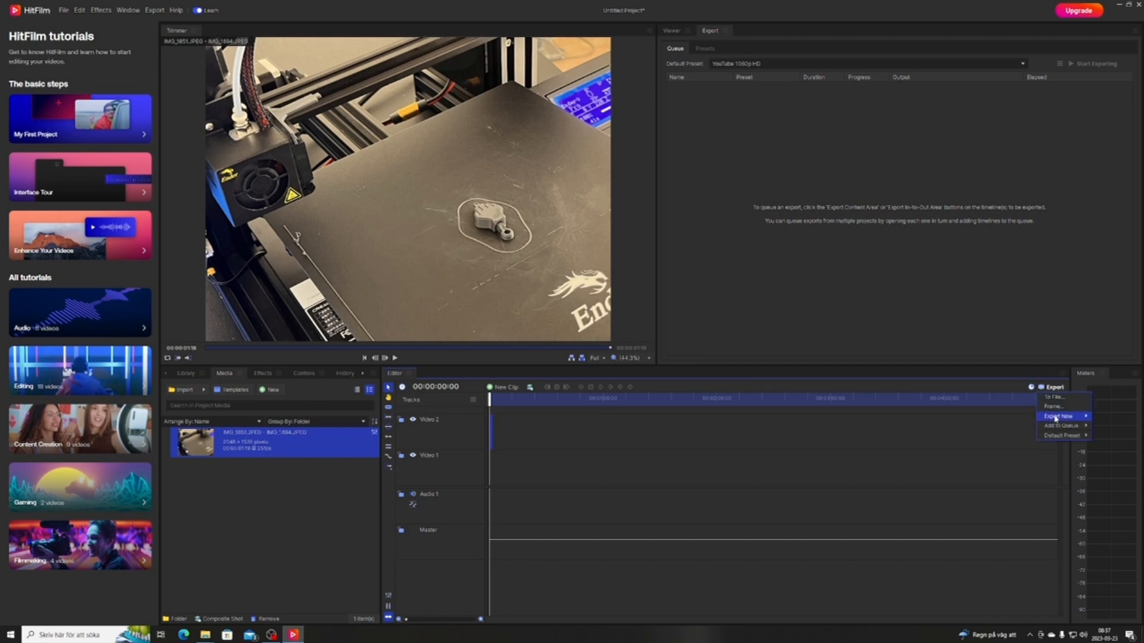